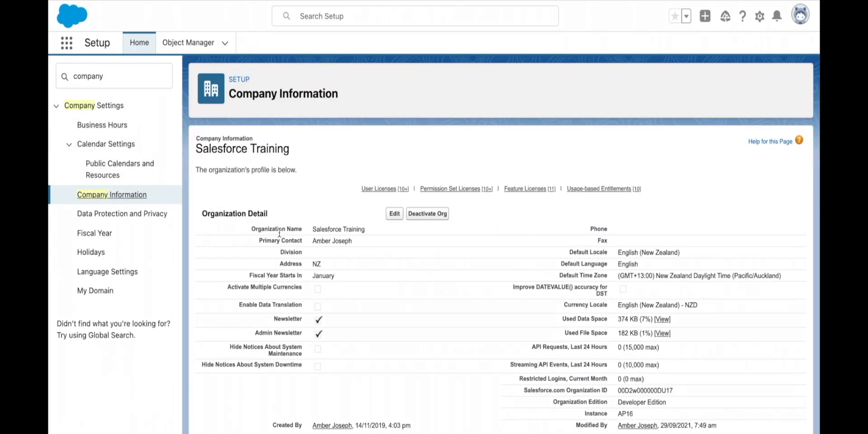
Edit Company Information and activate multiple currencies, keeping New Zealand Dollar as corporate currency.
click(394, 214)
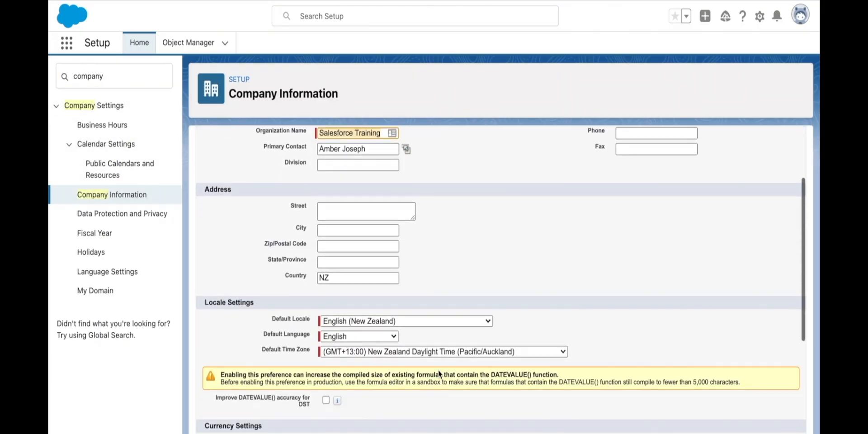
scroll(down, 3)
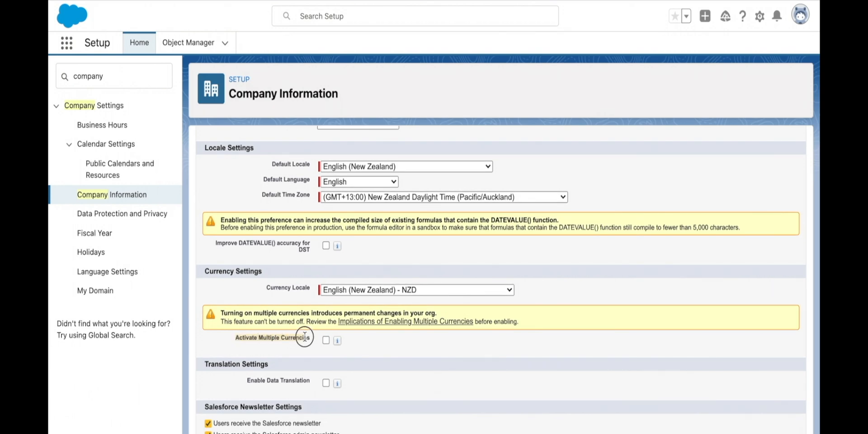
click(326, 340)
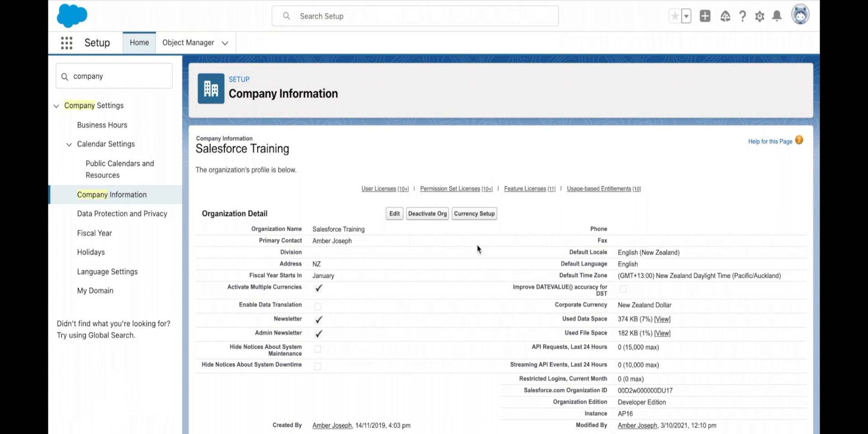
In Currency Setup add AUD - Australian Dollar at rate 1.04 with 2 decimal places and save.
click(473, 213)
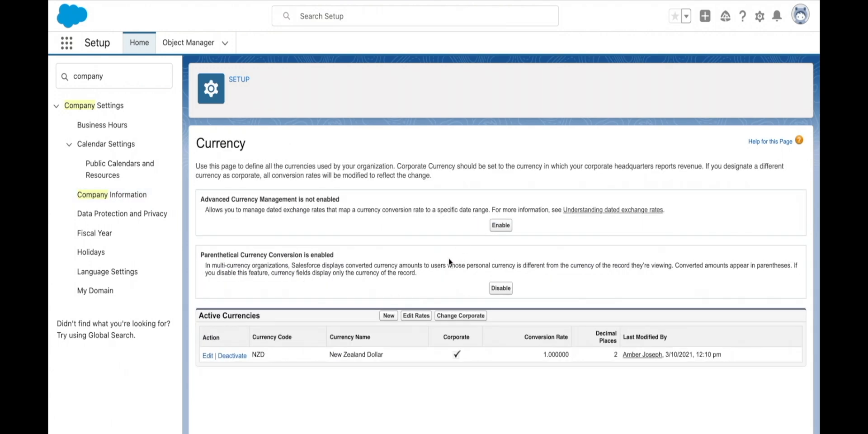
mouse_move(395, 308)
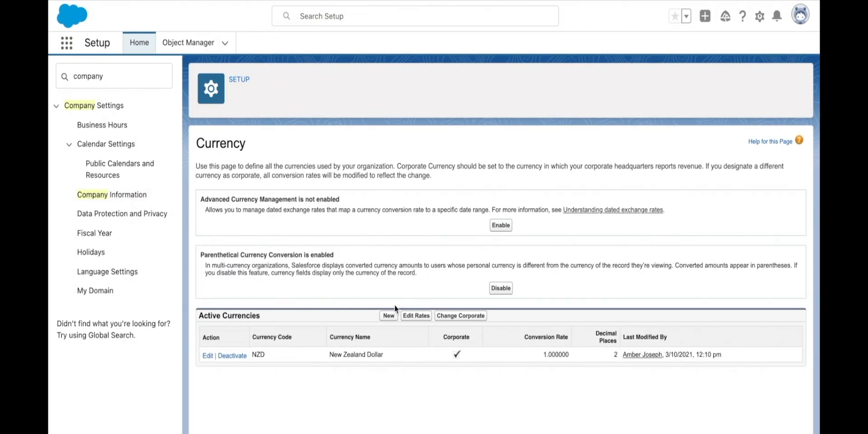
click(388, 316)
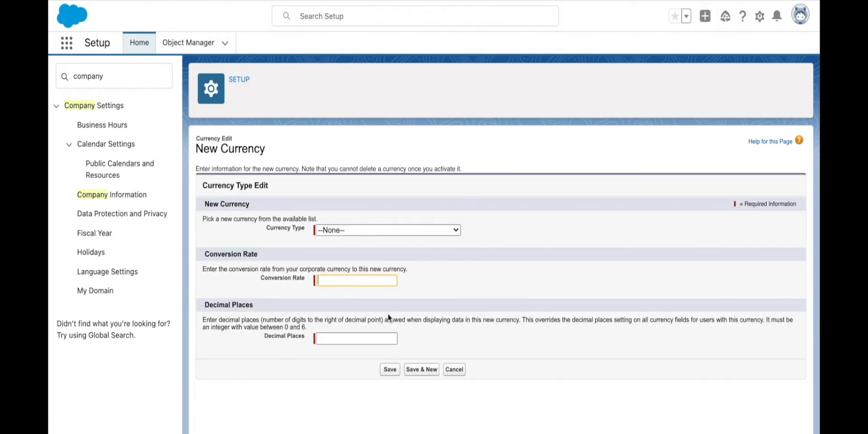
click(387, 230)
text(1)
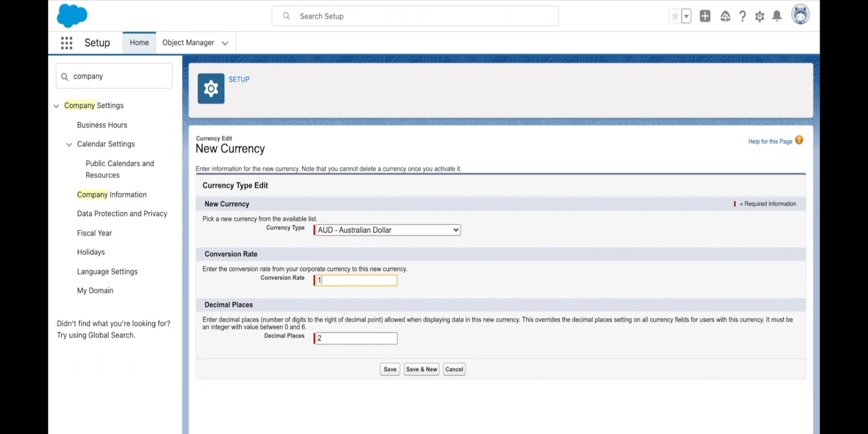
click(389, 369)
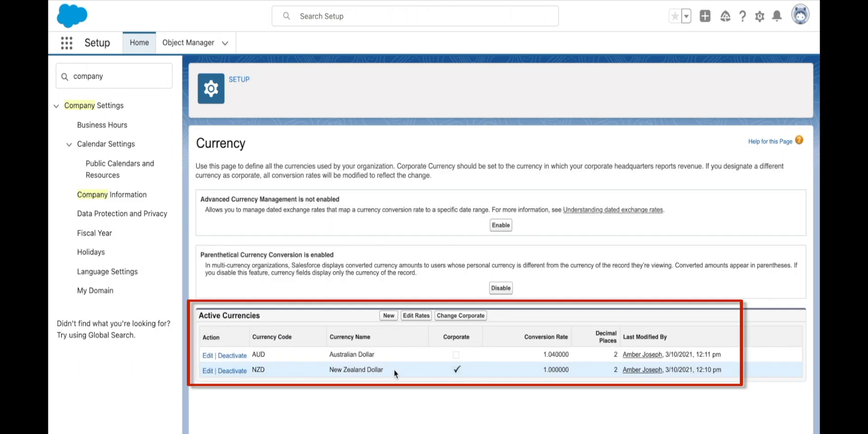
Deactivate AUD so it moves to the inactive currencies list.
click(232, 355)
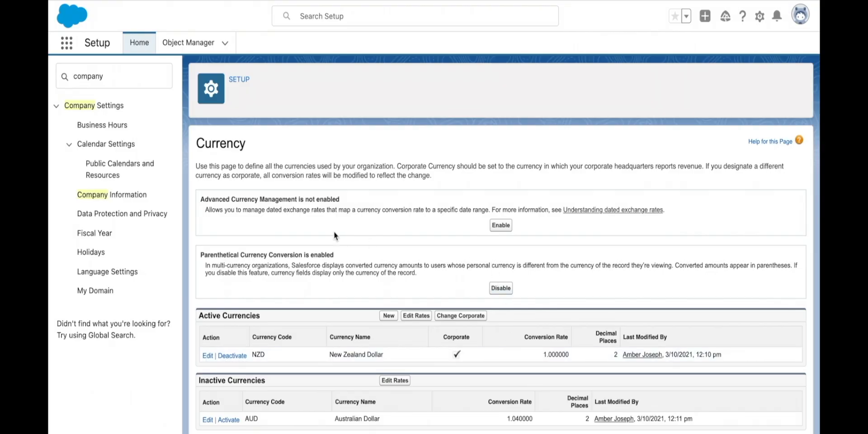
Enable Advanced Currency Management, acknowledging the warning and confirming the enablement.
double_click(238, 199)
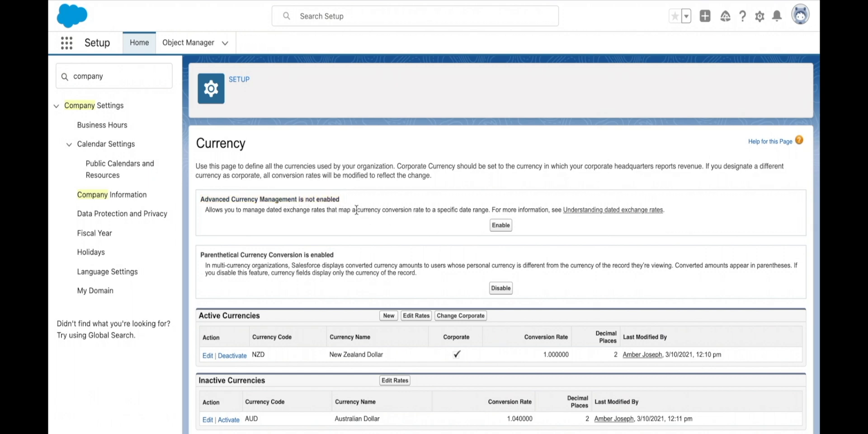
drag(357, 209, 490, 209)
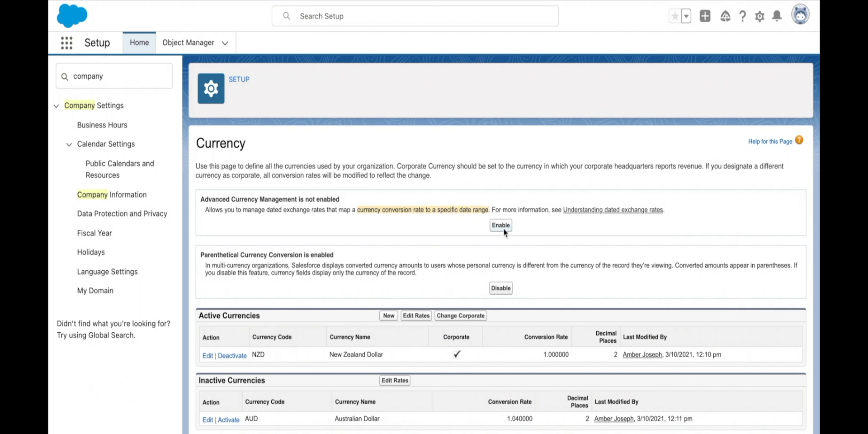
click(500, 225)
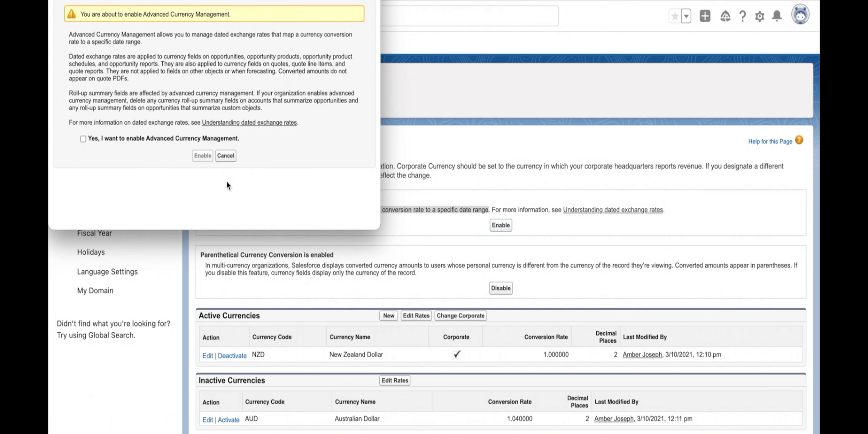
click(82, 139)
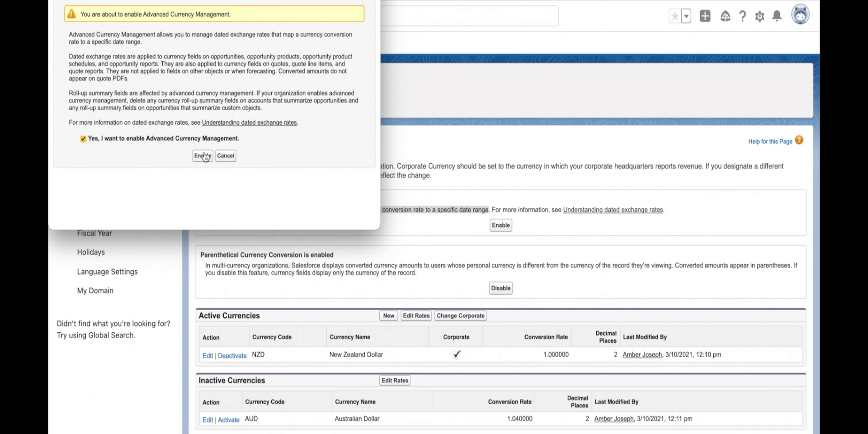
click(201, 155)
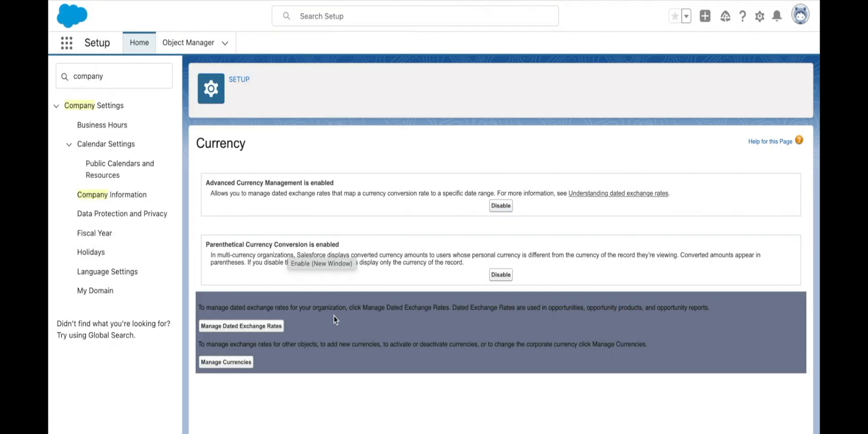
mouse_move(313, 342)
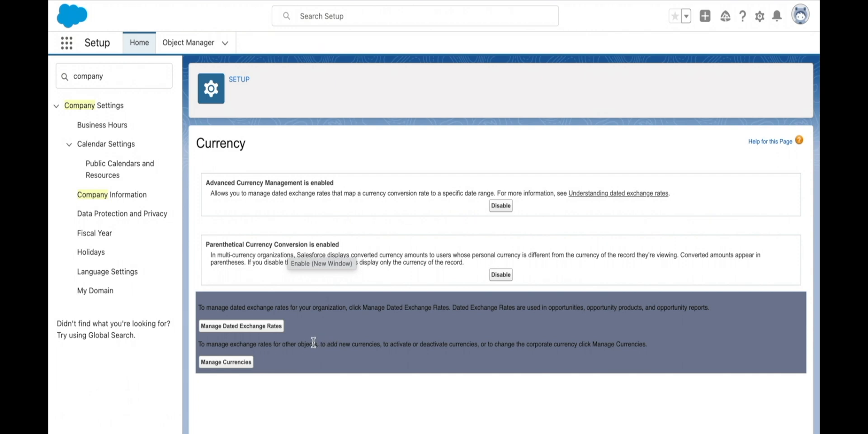
mouse_move(284, 338)
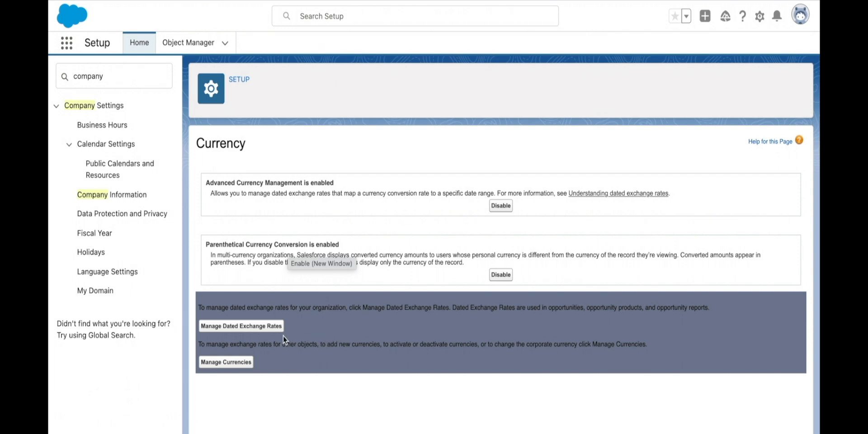
mouse_move(266, 332)
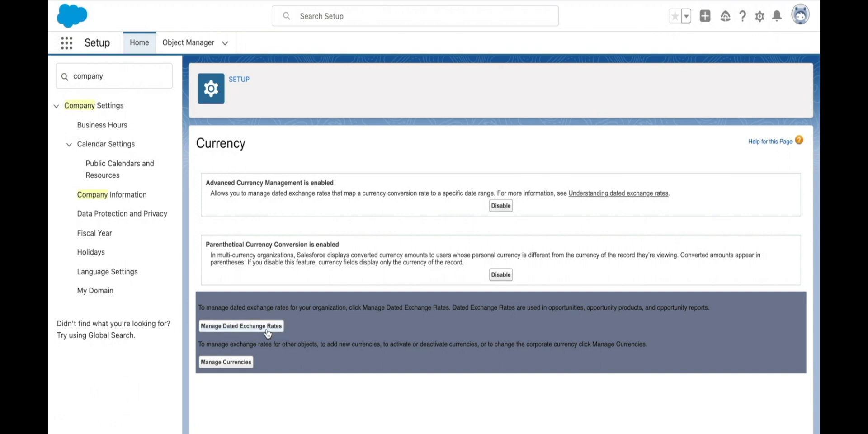
Go to Manage Dated Exchange Rates and continue past the introduction to the rates list.
click(241, 326)
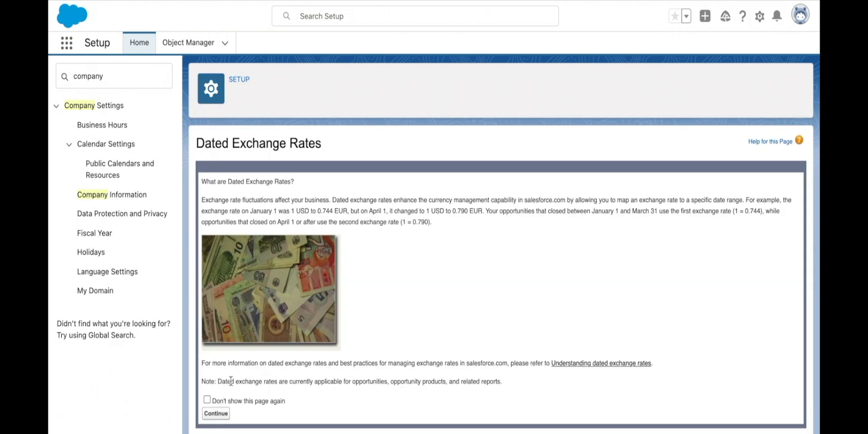
click(215, 413)
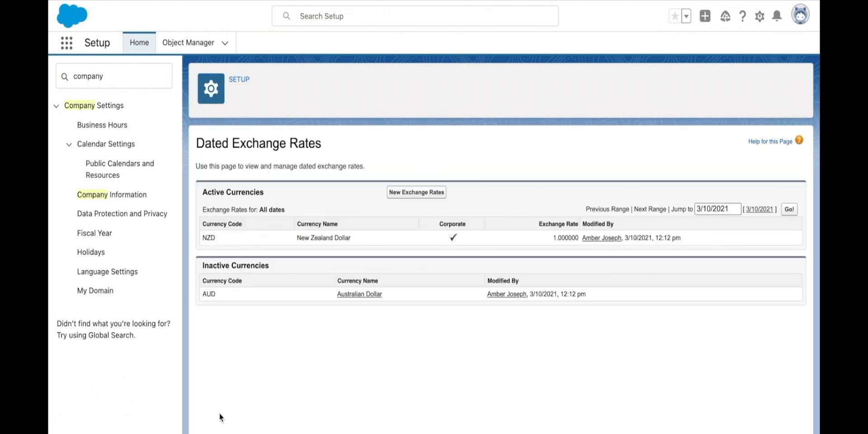